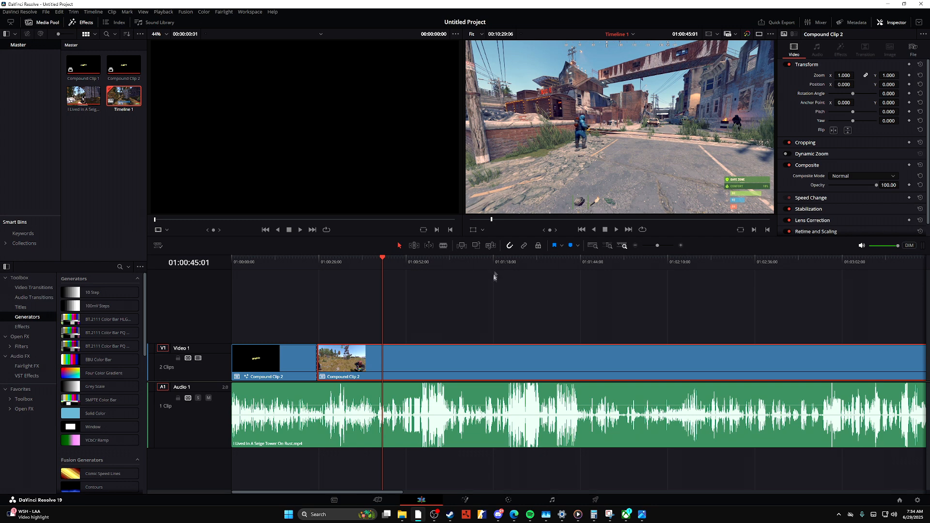
pyautogui.moveTo(504, 300)
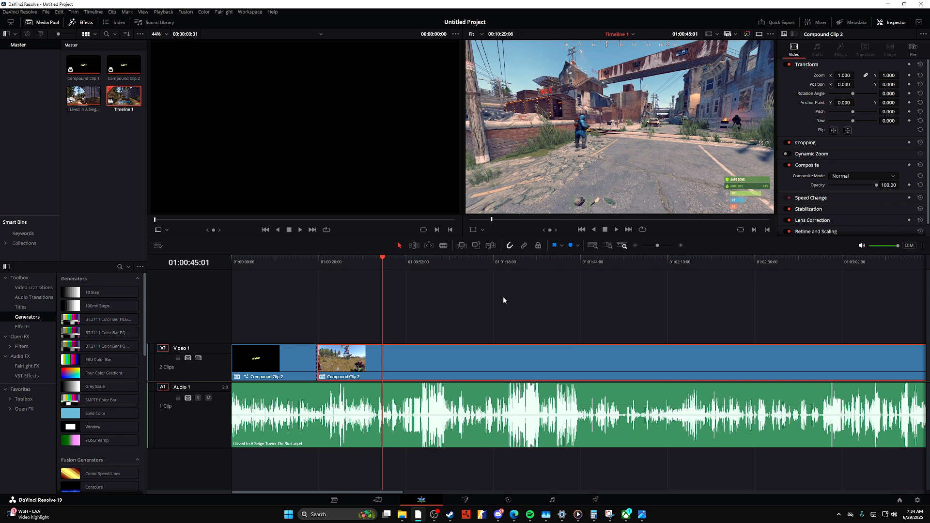
pyautogui.moveTo(502, 306)
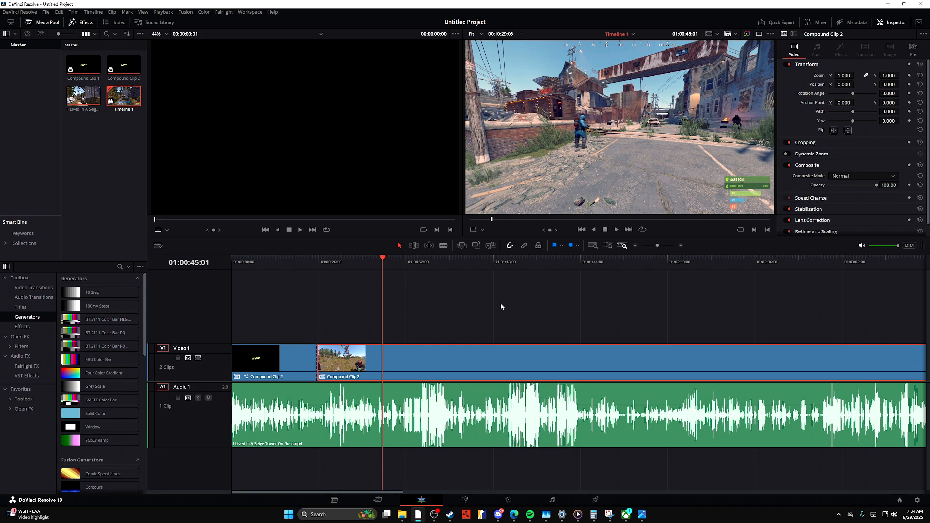
pyautogui.moveTo(495, 290)
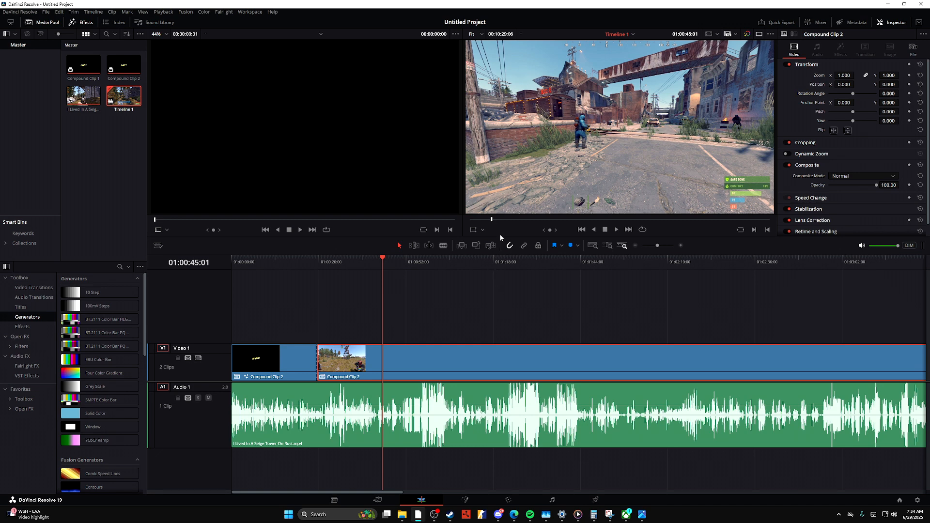
pyautogui.moveTo(460, 195)
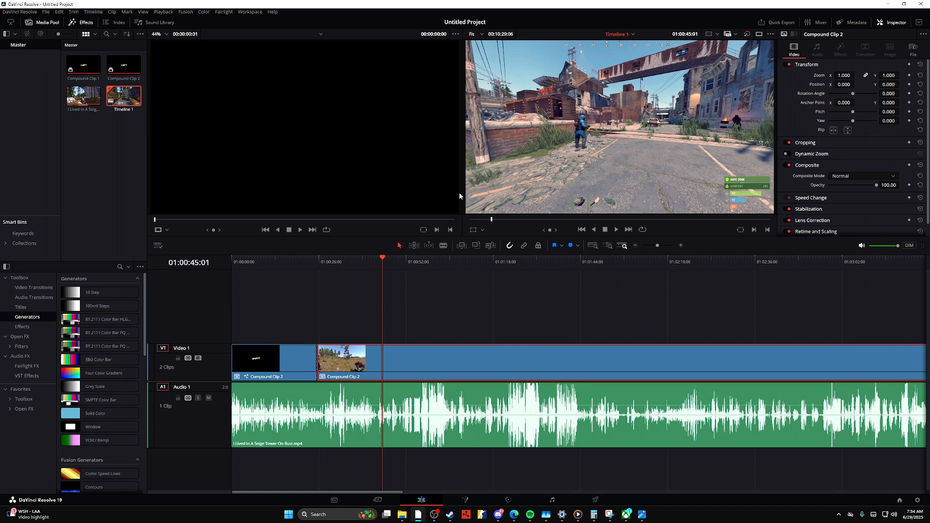
pyautogui.moveTo(463, 238)
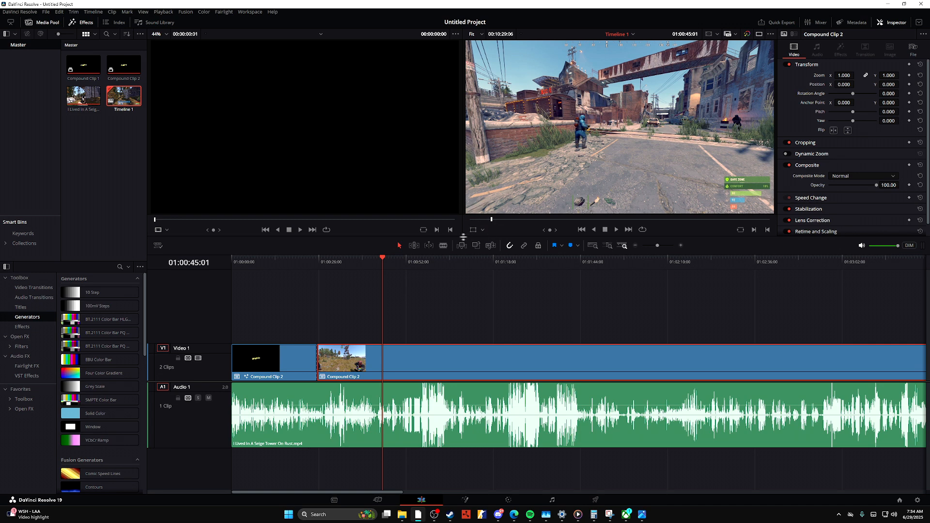
pyautogui.moveTo(457, 253)
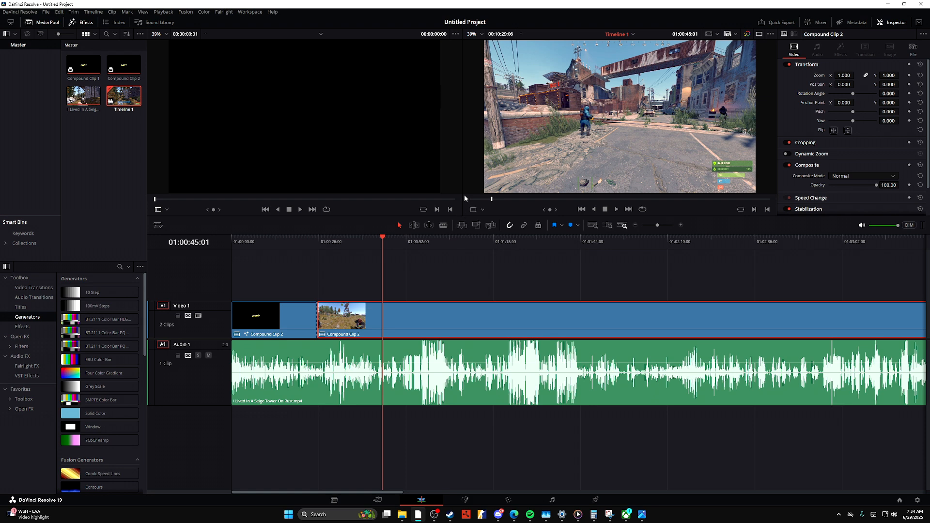
pyautogui.moveTo(404, 239)
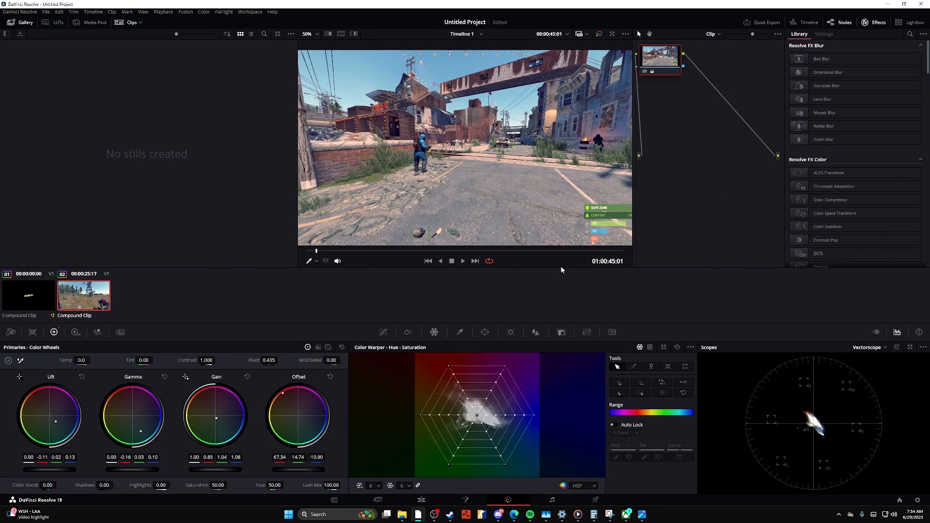
pyautogui.moveTo(536, 335)
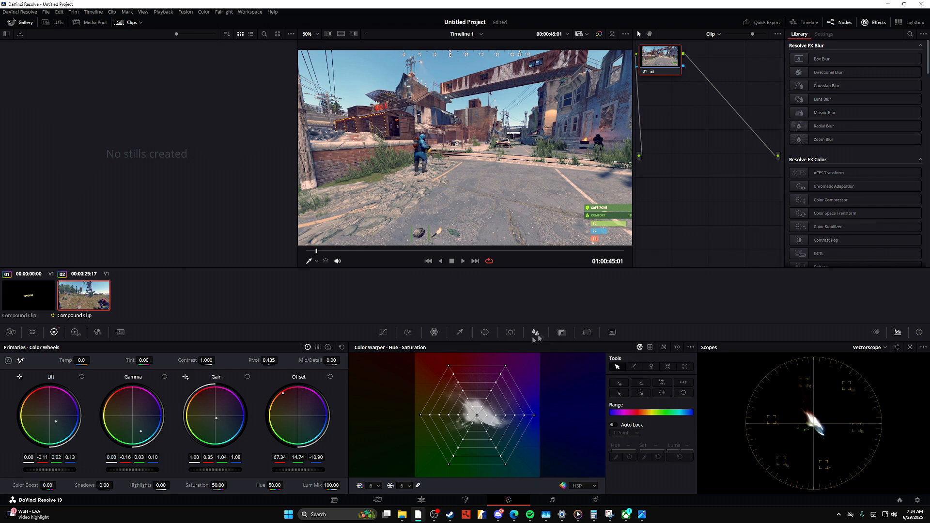
pyautogui.moveTo(256, 317)
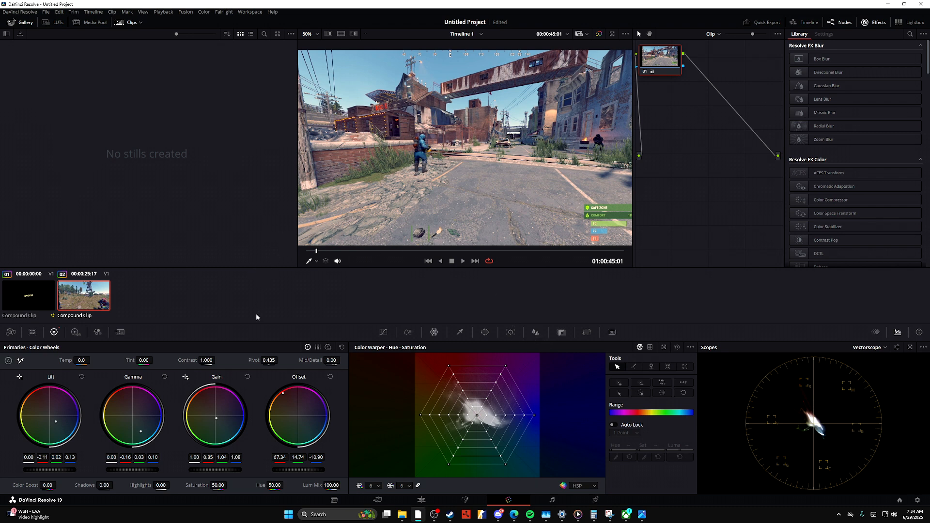
pyautogui.moveTo(415, 492)
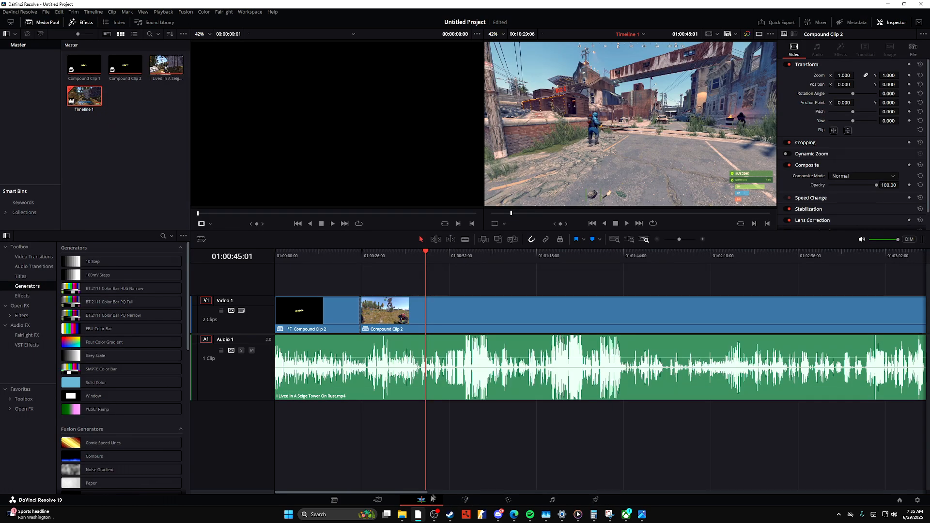
pyautogui.moveTo(524, 443)
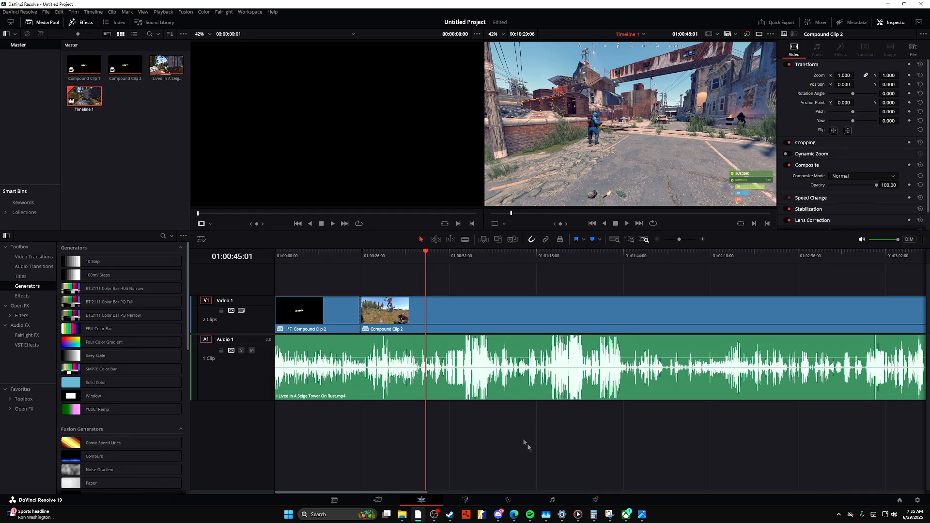
pyautogui.moveTo(517, 420)
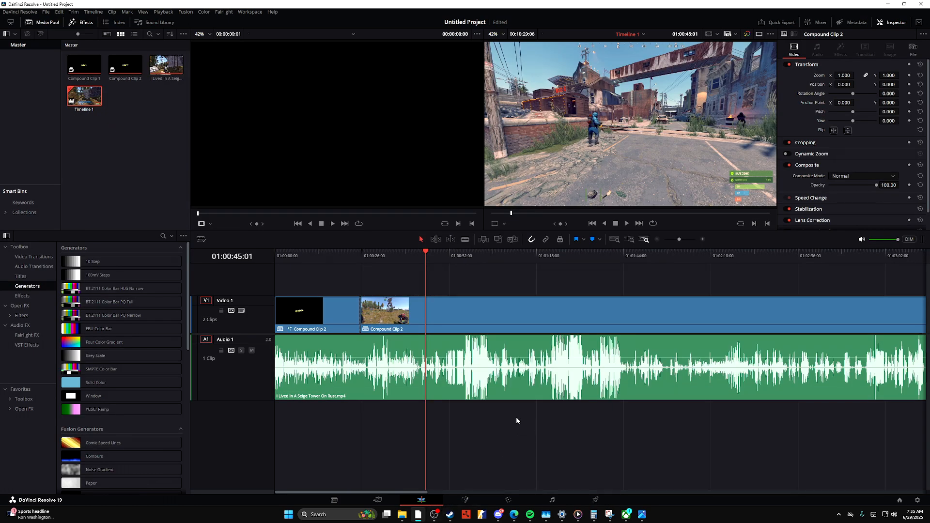